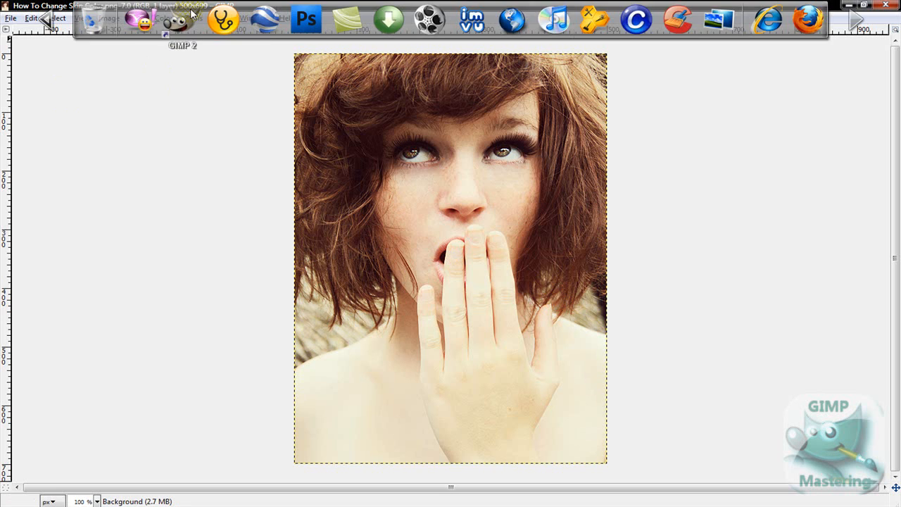
# Create a copy of the portrait's background layer with Layer > Duplicate Layer.
pyautogui.click(193, 17)
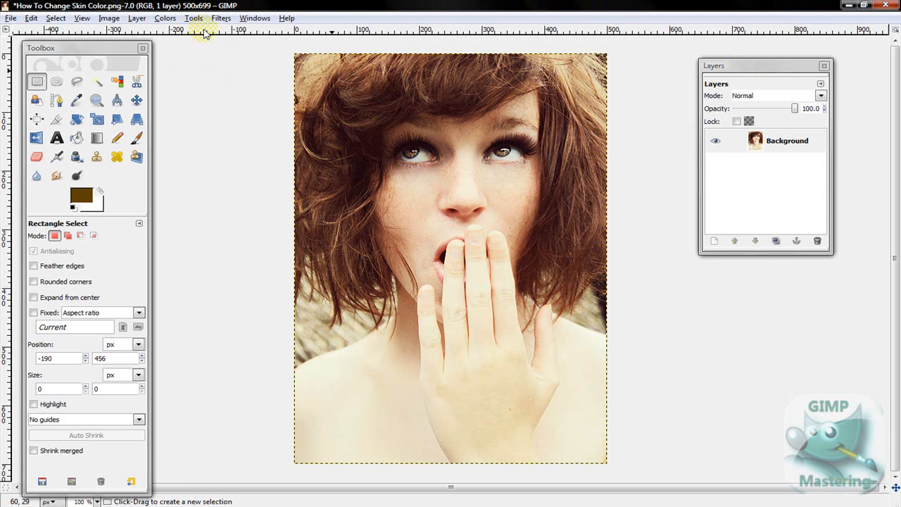
pyautogui.click(136, 17)
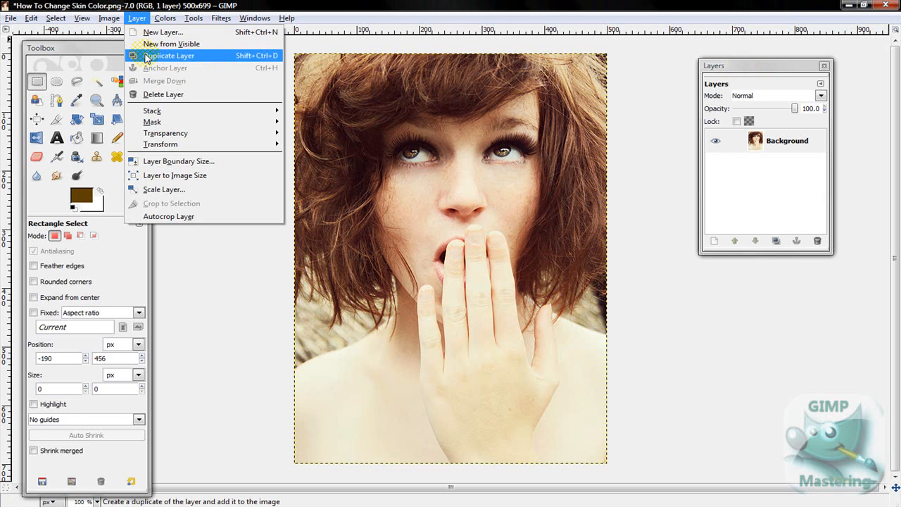
pyautogui.click(168, 55)
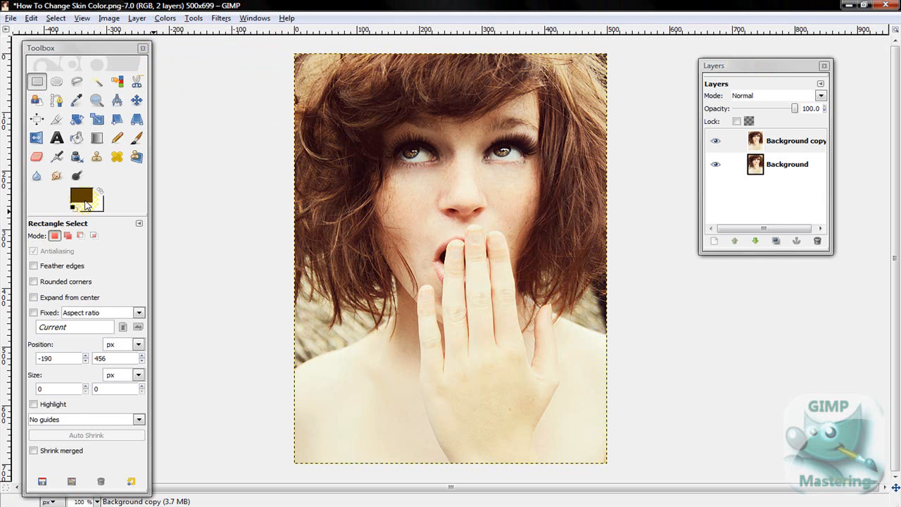
pyautogui.click(72, 198)
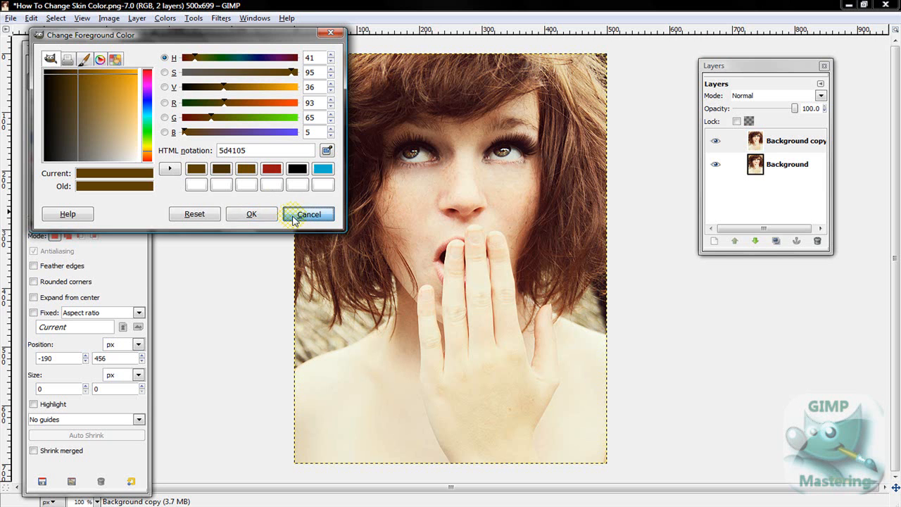
pyautogui.click(309, 214)
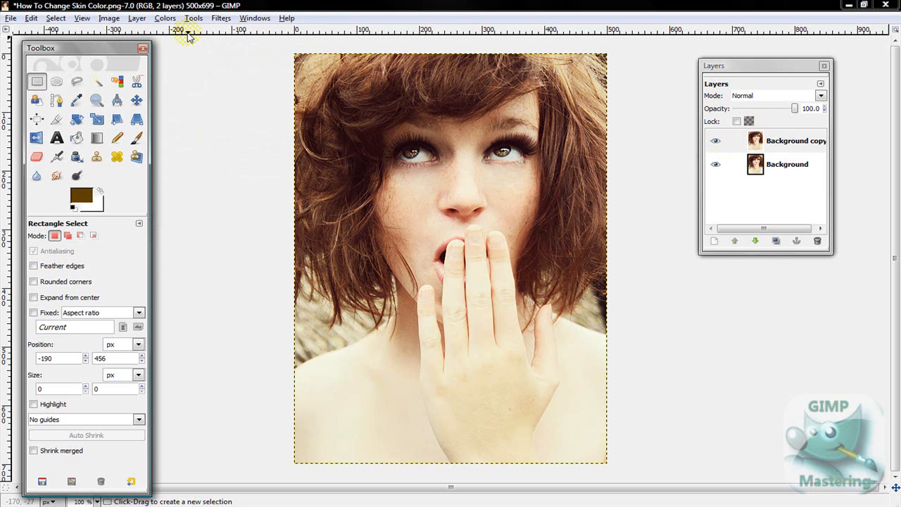
# Draw a rectangular selection from mid-face to the right edge of the portrait.
pyautogui.click(193, 18)
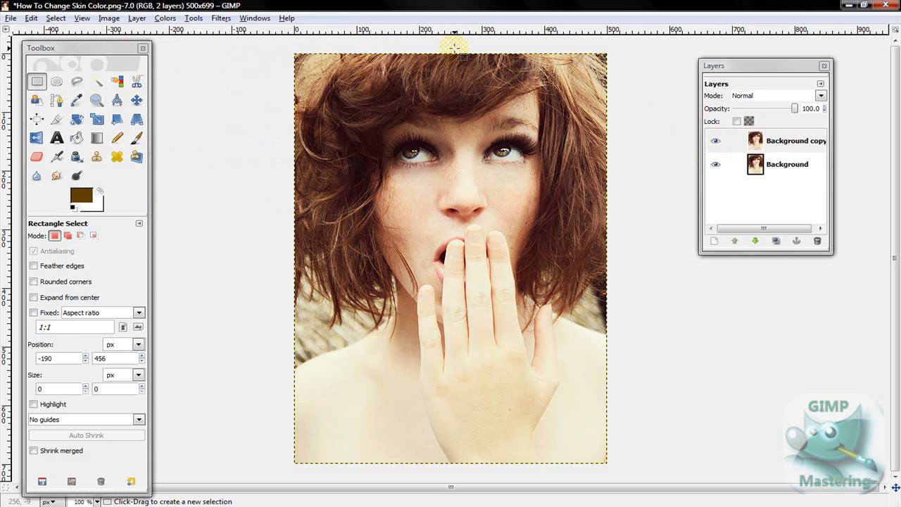
pyautogui.moveTo(454, 49); pyautogui.dragTo(605, 468)
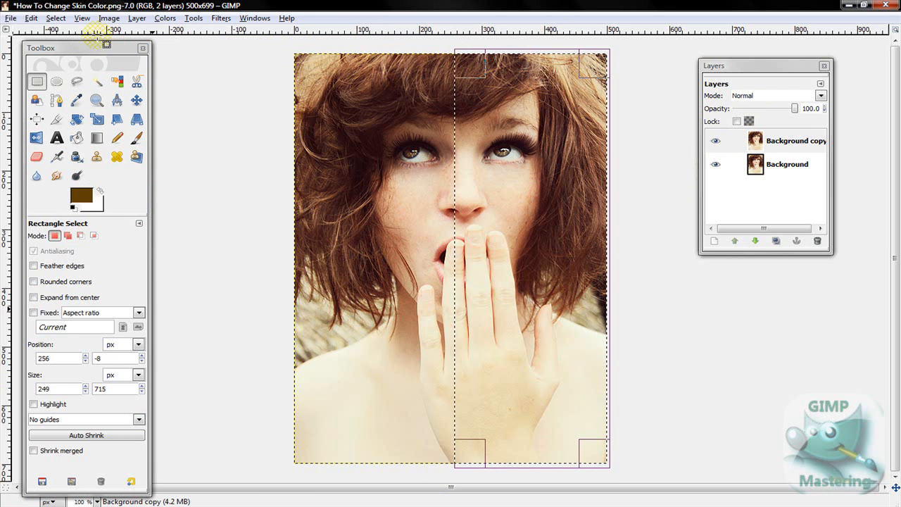
pyautogui.click(31, 18)
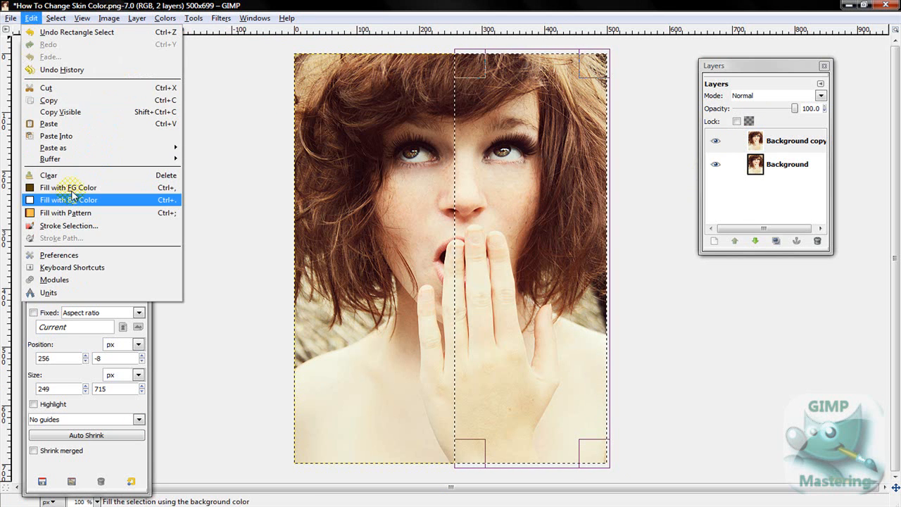
# Fill the right-half selection with the dark brown foreground colour on Background copy.
pyautogui.click(68, 199)
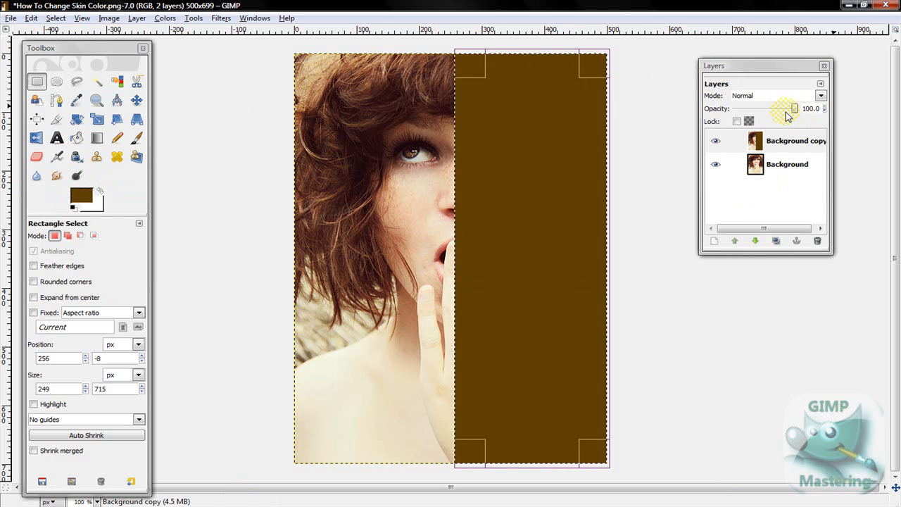
pyautogui.click(787, 140)
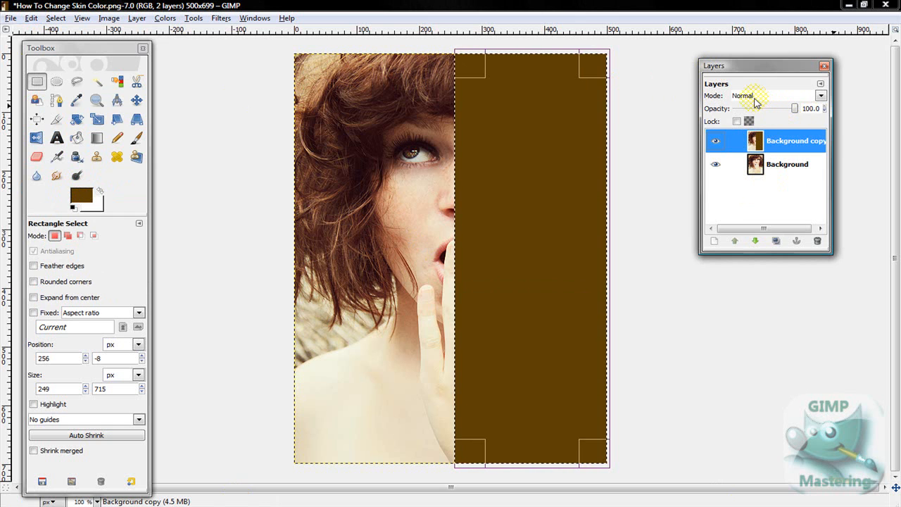
pyautogui.click(254, 17)
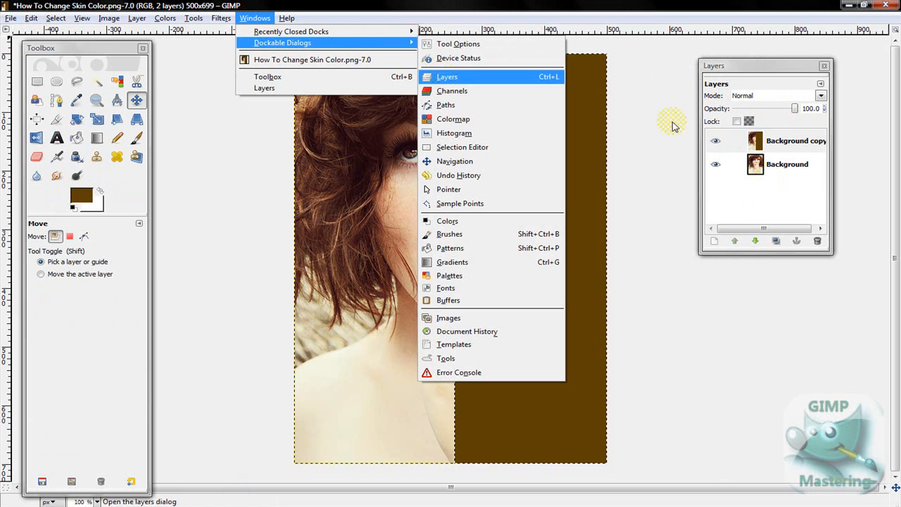
# Set the Background copy layer's blend mode to Multiply.
pyautogui.click(821, 95)
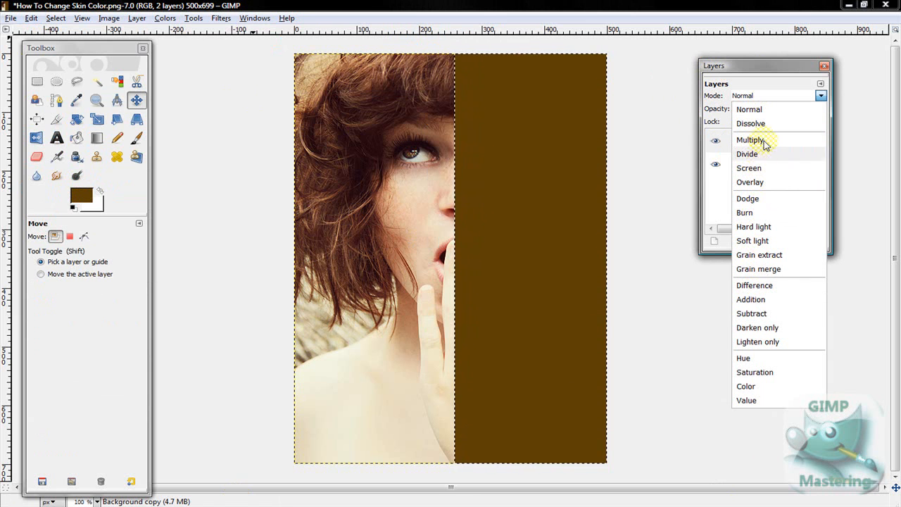
pyautogui.click(751, 139)
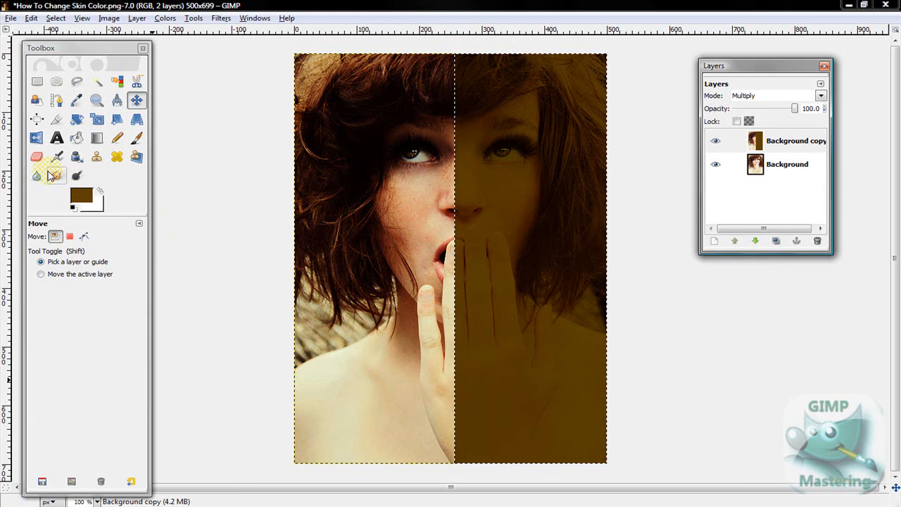
# Erase the brown tint over the right eye with a smaller eraser brush.
pyautogui.click(37, 156)
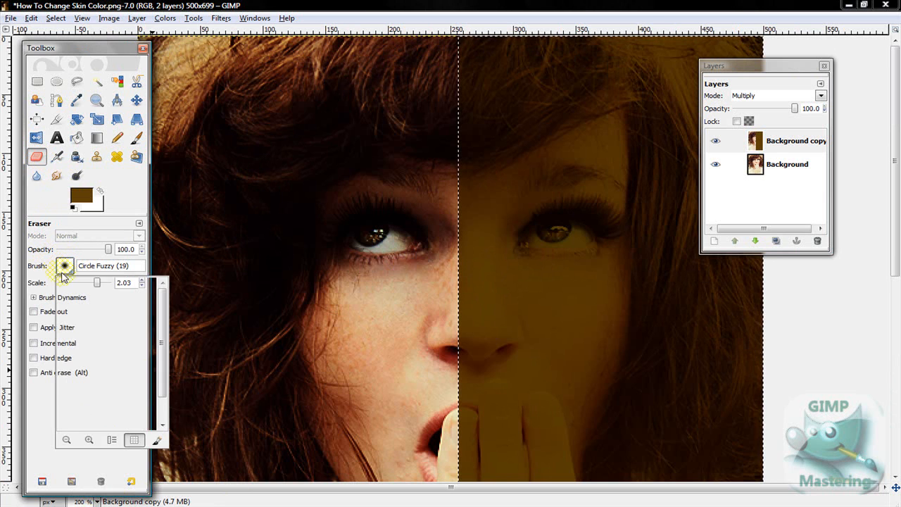
pyautogui.moveTo(97, 283); pyautogui.dragTo(92, 282)
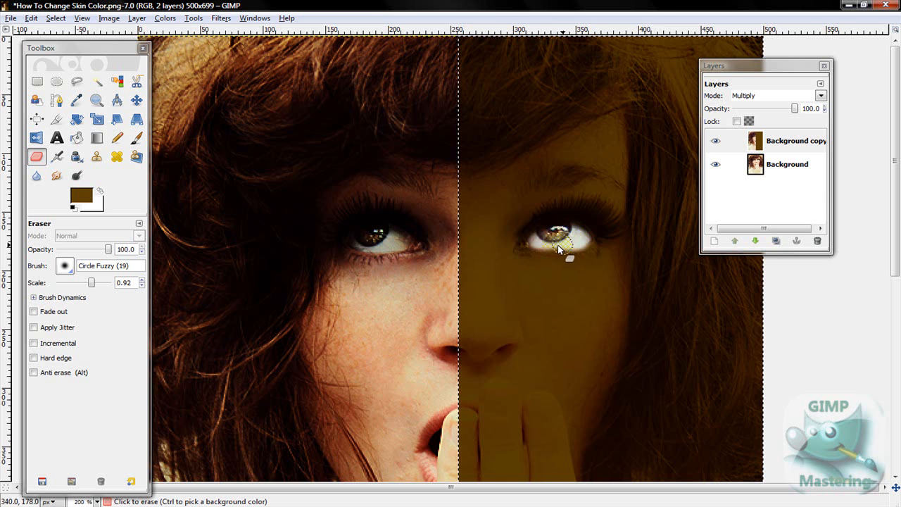
pyautogui.click(557, 247)
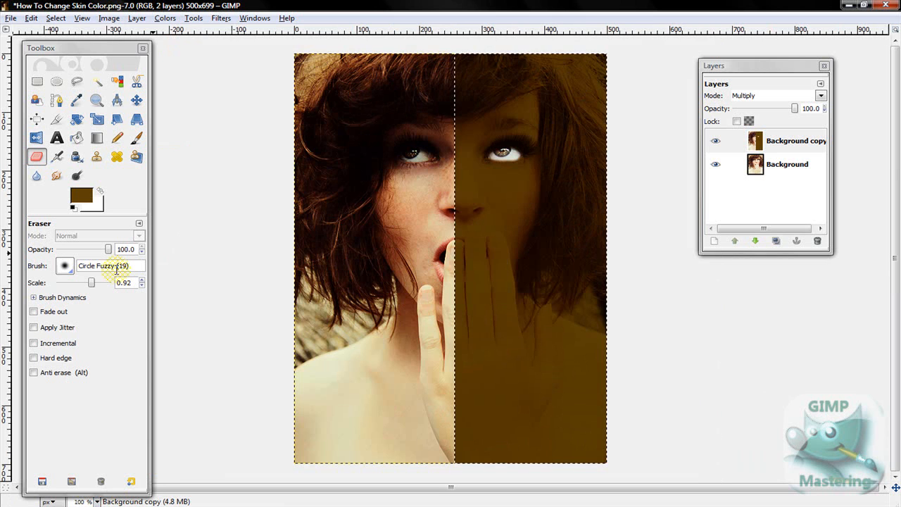
# Enlarge the eraser and erase brown from the top, side and lower right hair.
pyautogui.moveTo(92, 282); pyautogui.dragTo(100, 282)
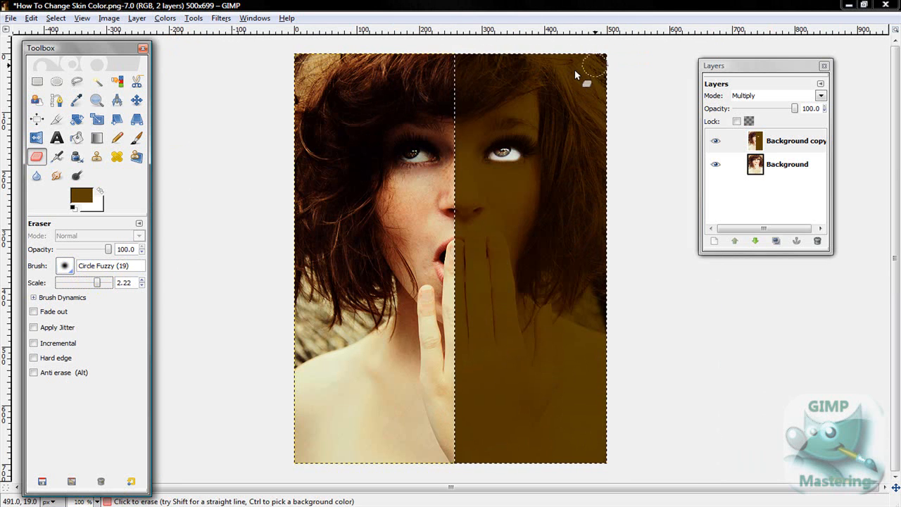
pyautogui.moveTo(591, 66); pyautogui.dragTo(479, 113)
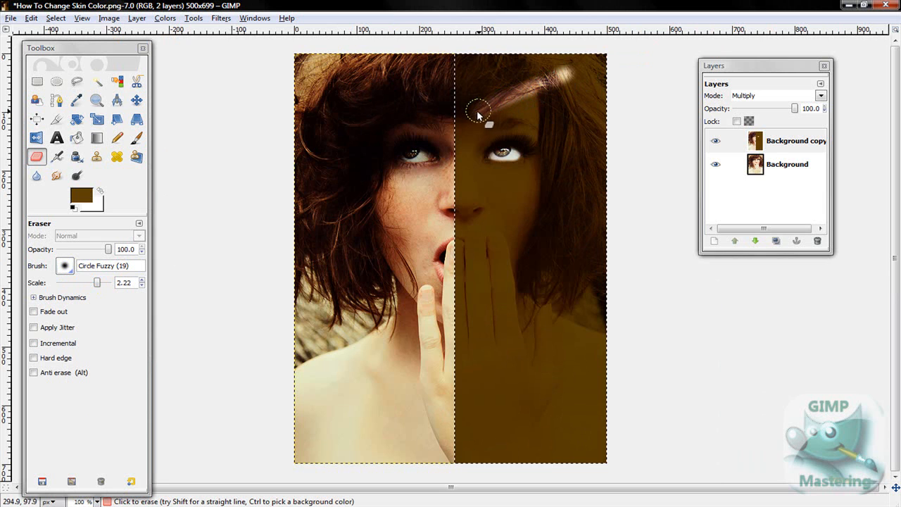
pyautogui.moveTo(477, 115); pyautogui.dragTo(454, 68)
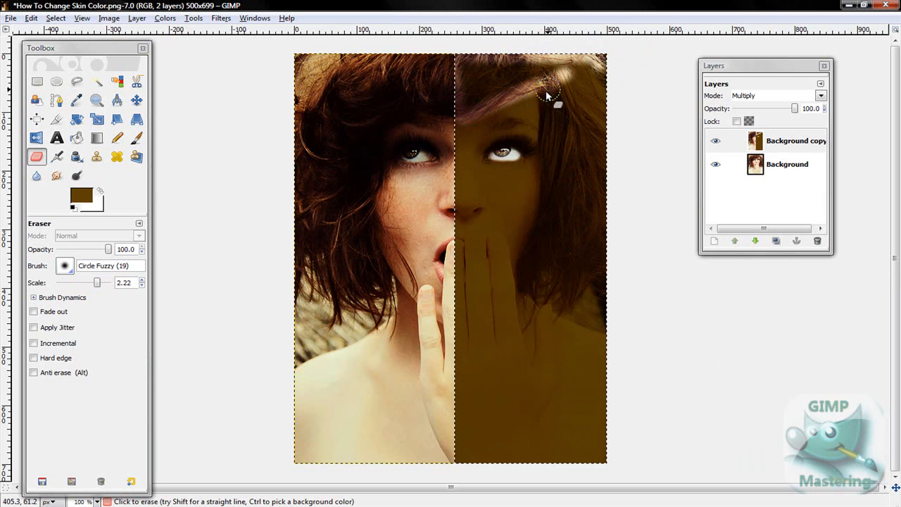
pyautogui.moveTo(549, 92); pyautogui.dragTo(551, 158)
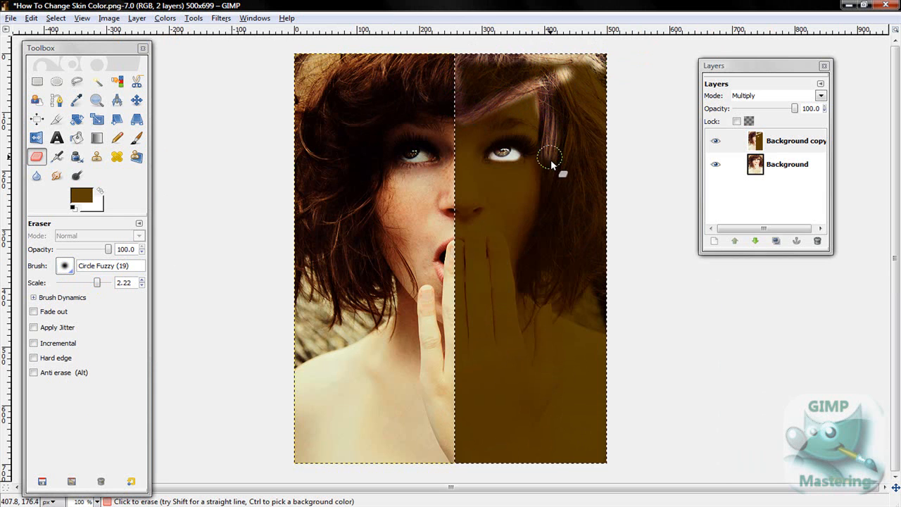
pyautogui.moveTo(549, 155); pyautogui.dragTo(537, 246)
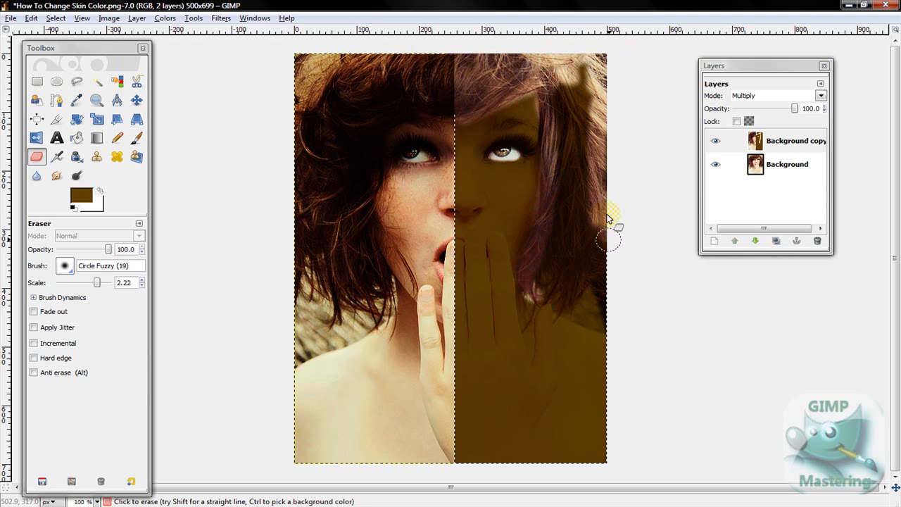
pyautogui.moveTo(609, 225); pyautogui.dragTo(577, 321)
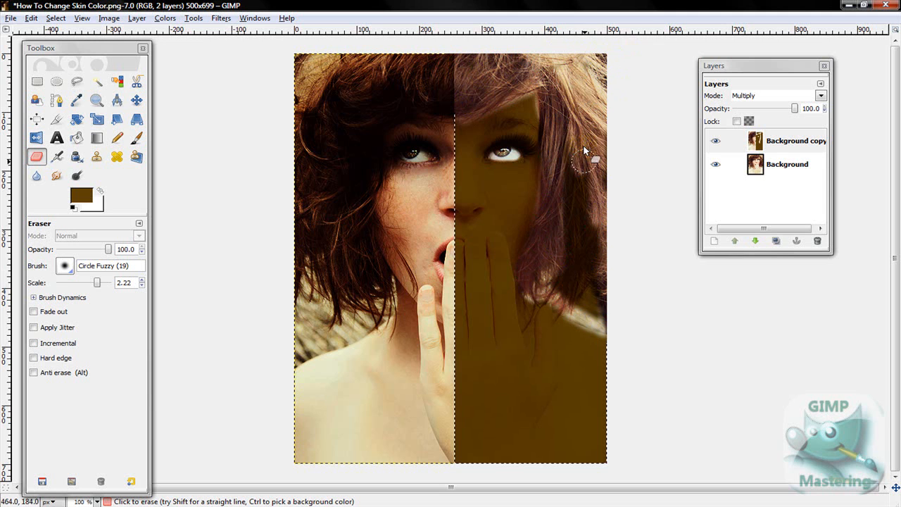
pyautogui.moveTo(584, 161); pyautogui.dragTo(581, 236)
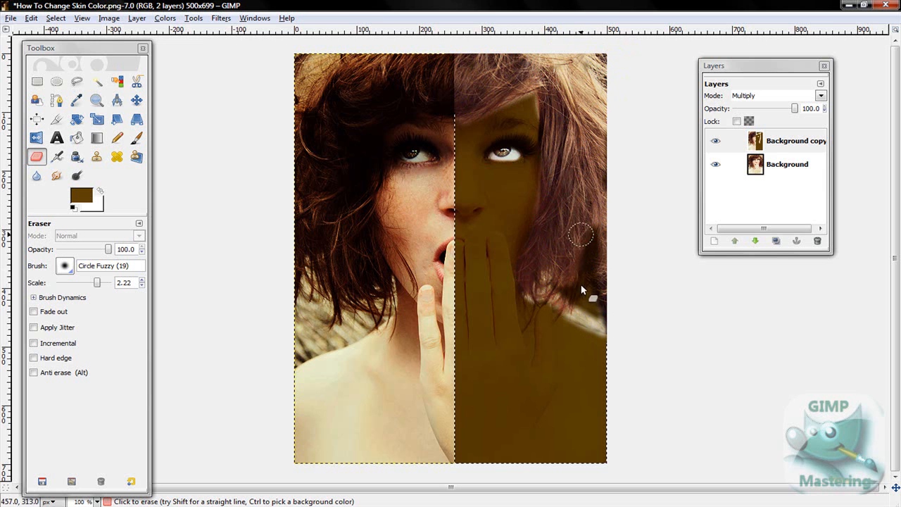
pyautogui.moveTo(580, 236); pyautogui.dragTo(549, 275)
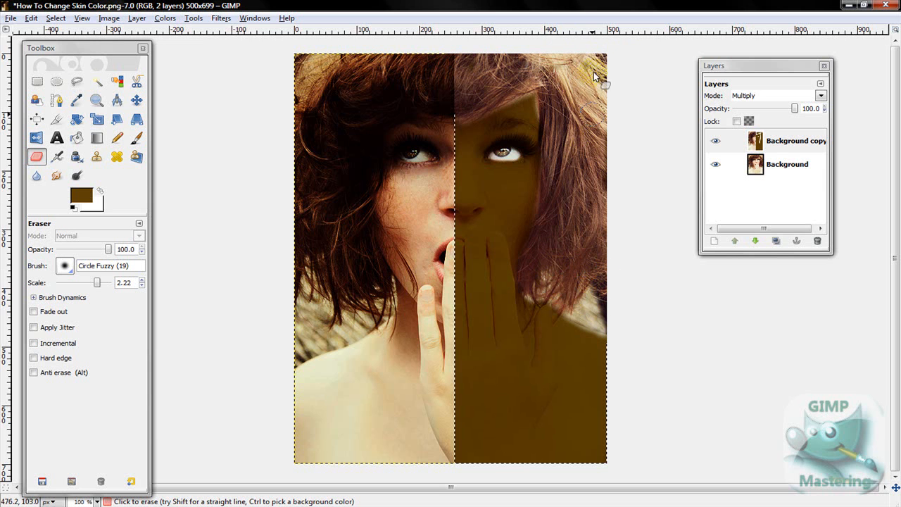
pyautogui.moveTo(824, 197)
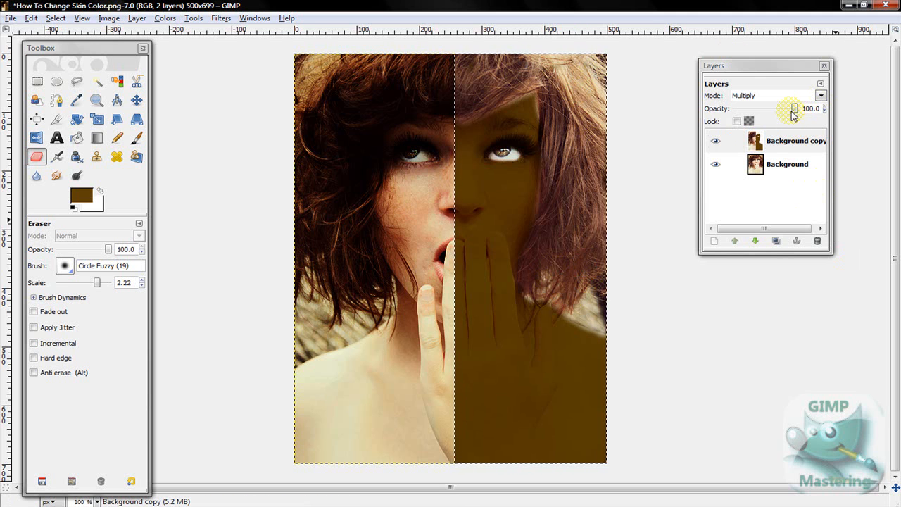
# Lower the brown layer's opacity to about 57 and choose Select > None.
pyautogui.moveTo(817, 109); pyautogui.dragTo(794, 109)
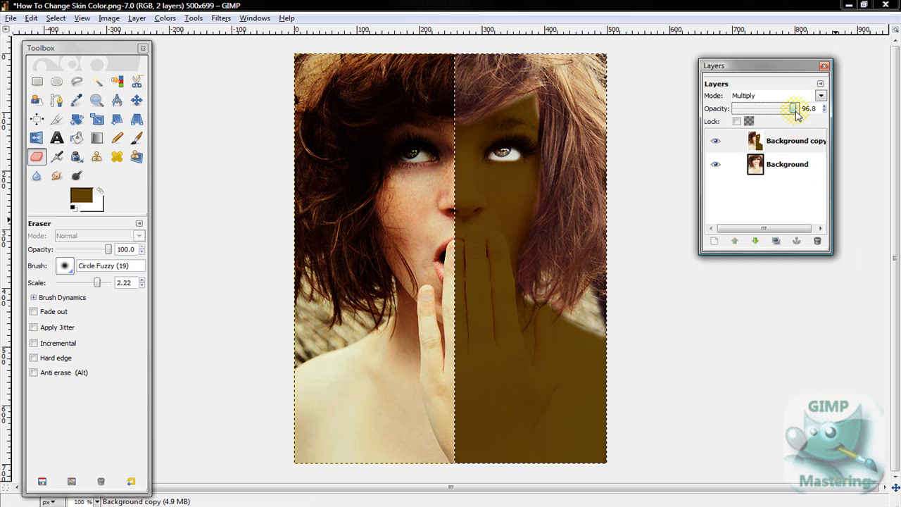
pyautogui.moveTo(794, 108); pyautogui.dragTo(768, 109)
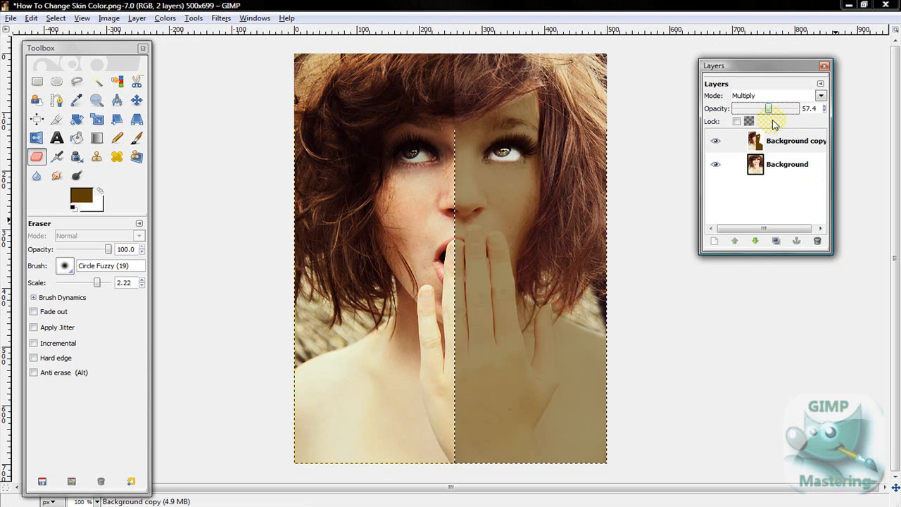
pyautogui.click(55, 18)
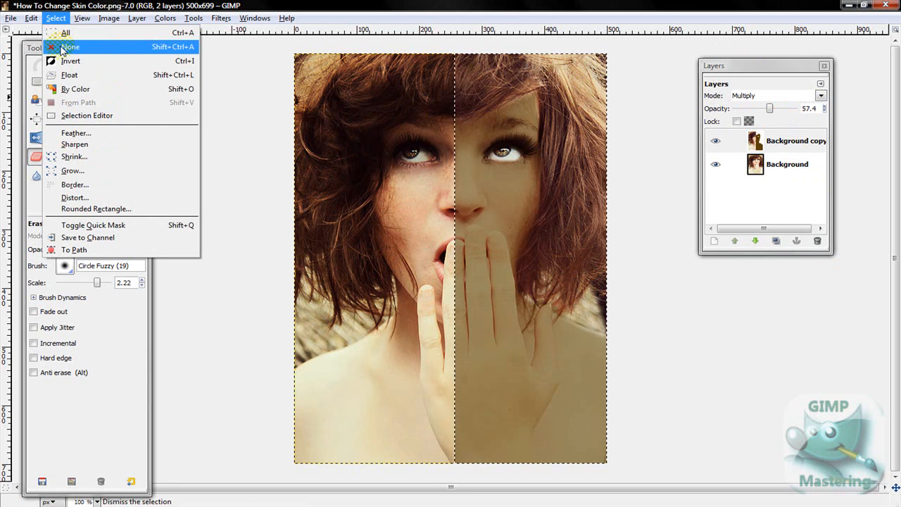
pyautogui.click(70, 46)
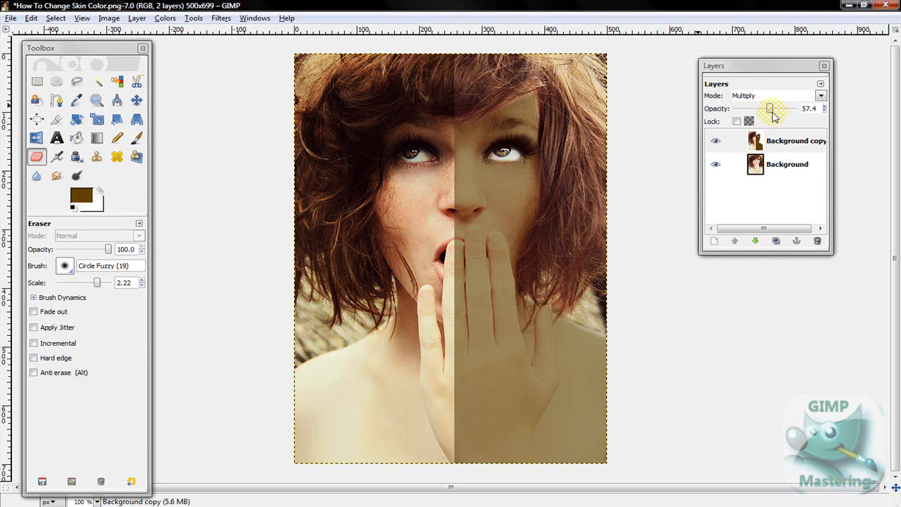
pyautogui.click(820, 95)
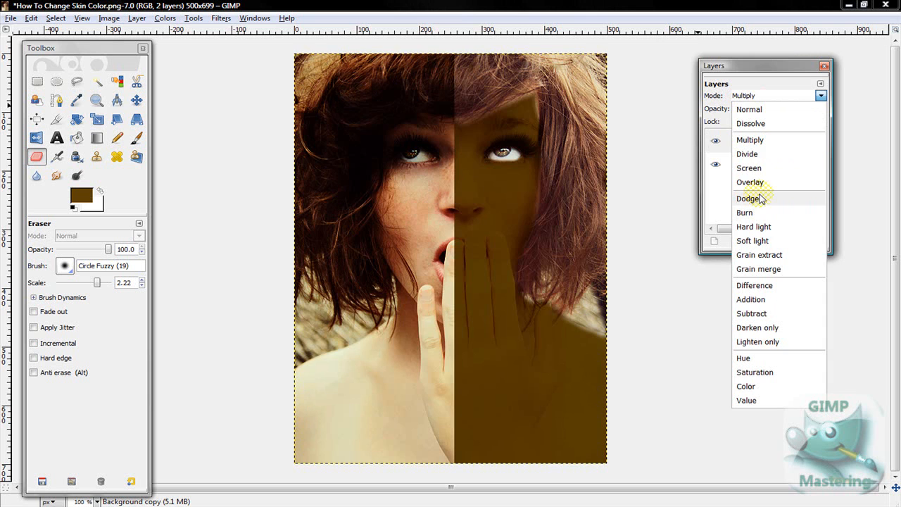
# Try Overlay, compare against Multiply, then settle on Overlay for the brown layer.
pyautogui.click(750, 182)
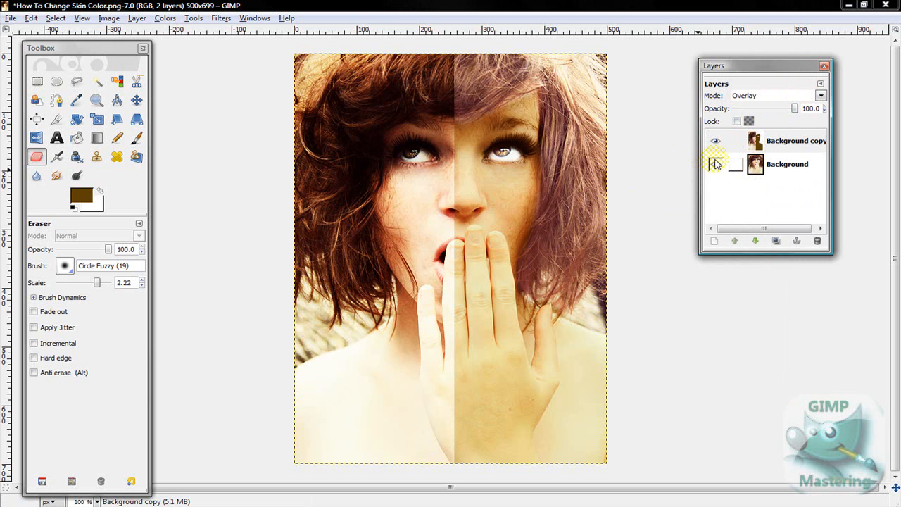
pyautogui.click(821, 95)
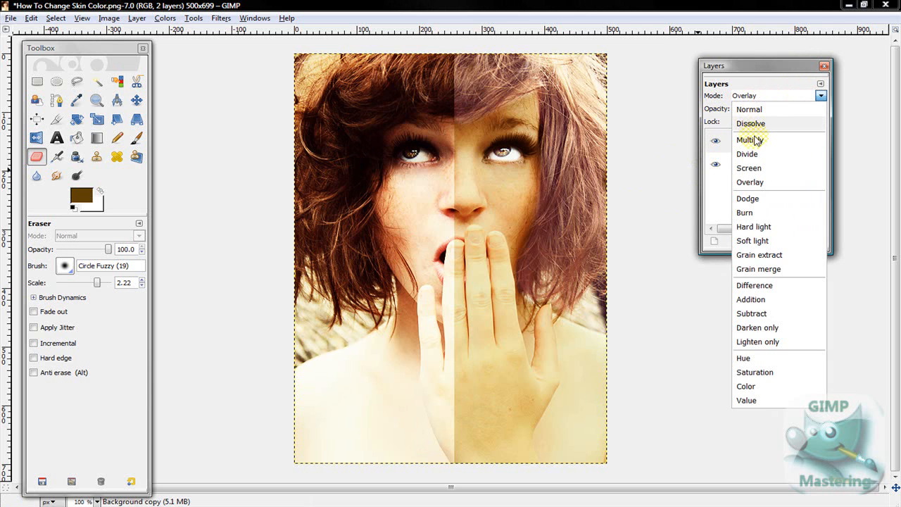
pyautogui.click(747, 139)
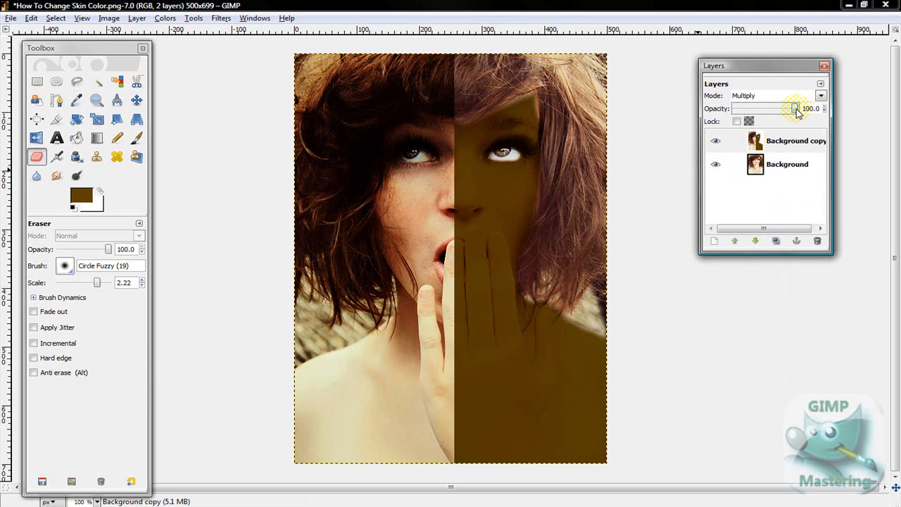
pyautogui.click(820, 95)
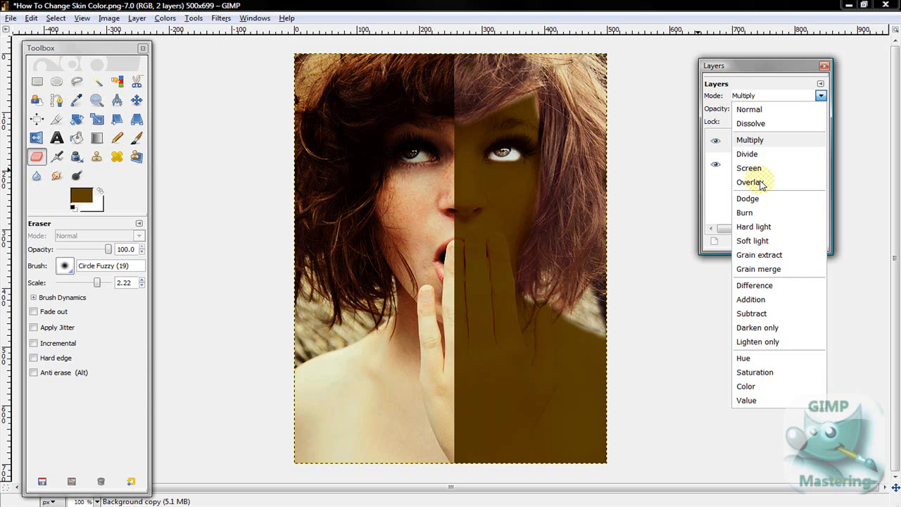
pyautogui.click(749, 182)
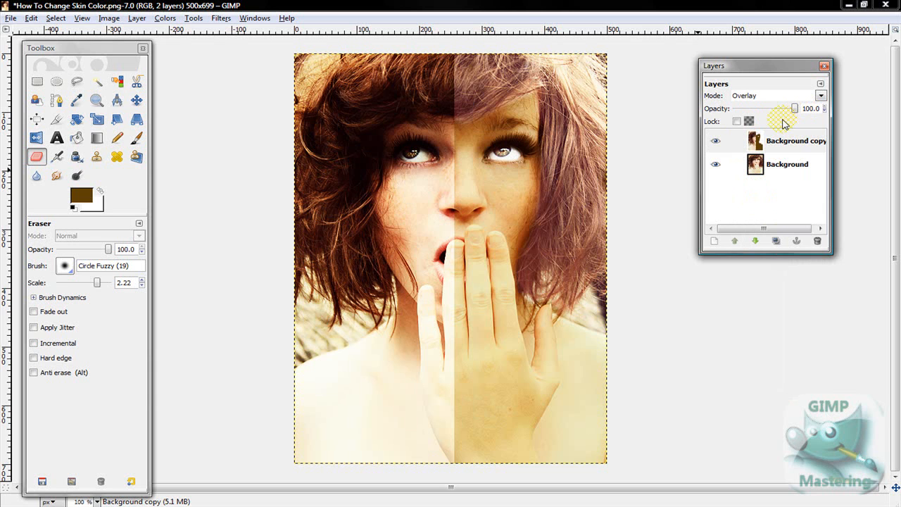
pyautogui.moveTo(793, 186)
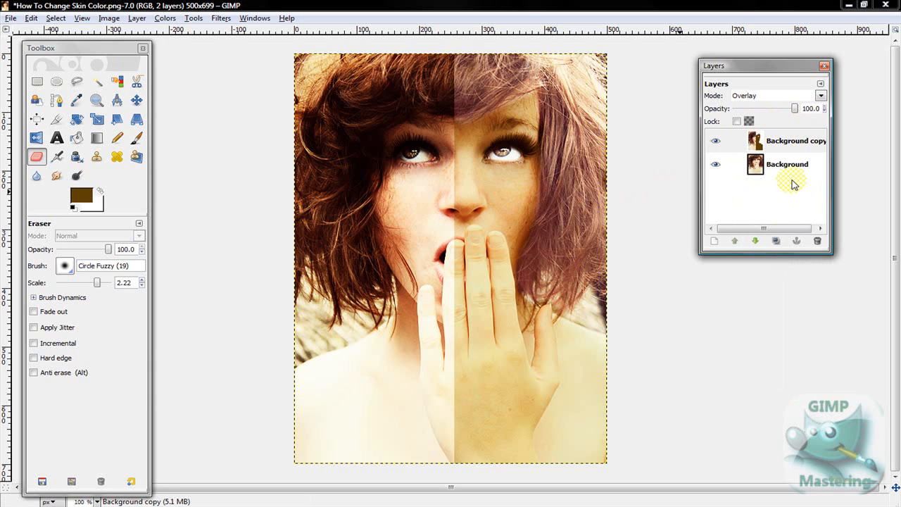
pyautogui.moveTo(784, 216)
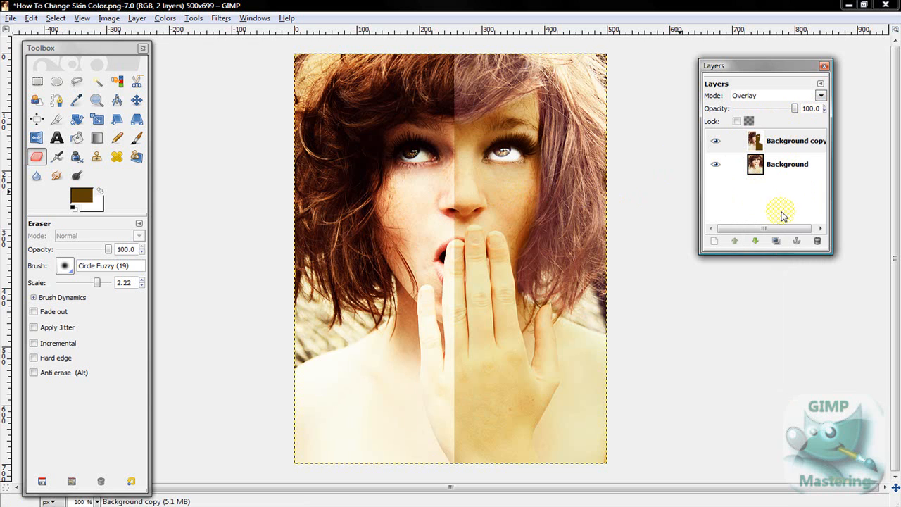